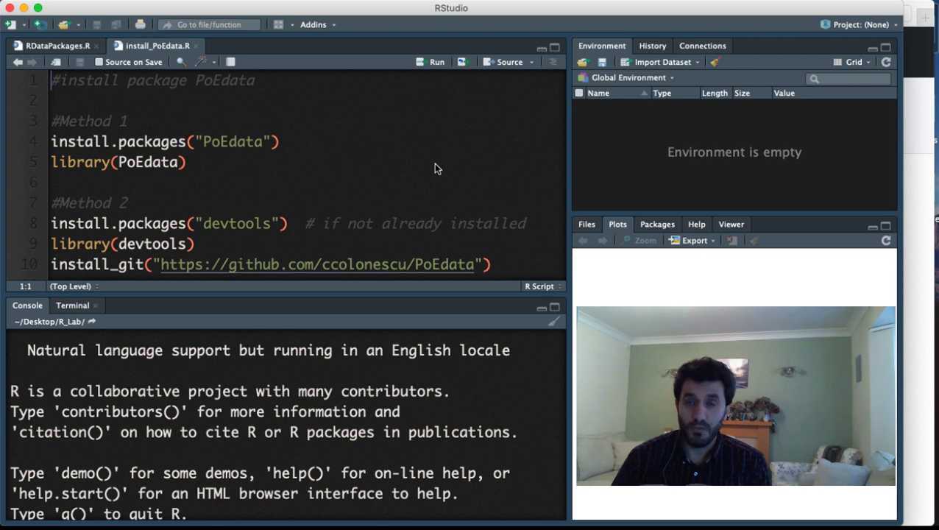
{"action": "mouse_move", "coordinate": [324, 391]}
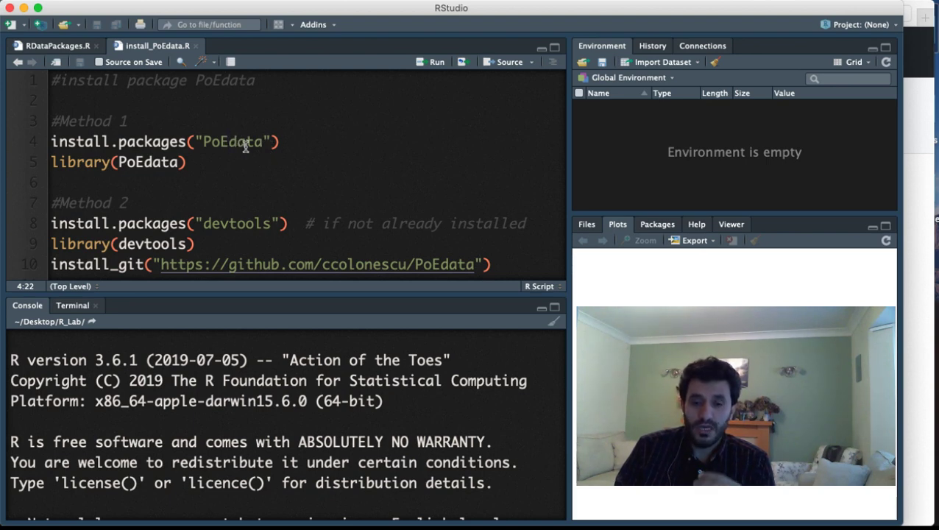
Step: Locate food.rda in the GitHub PoEdata/data listing and follow its link
{"action": "double_click", "coordinate": [232, 142]}
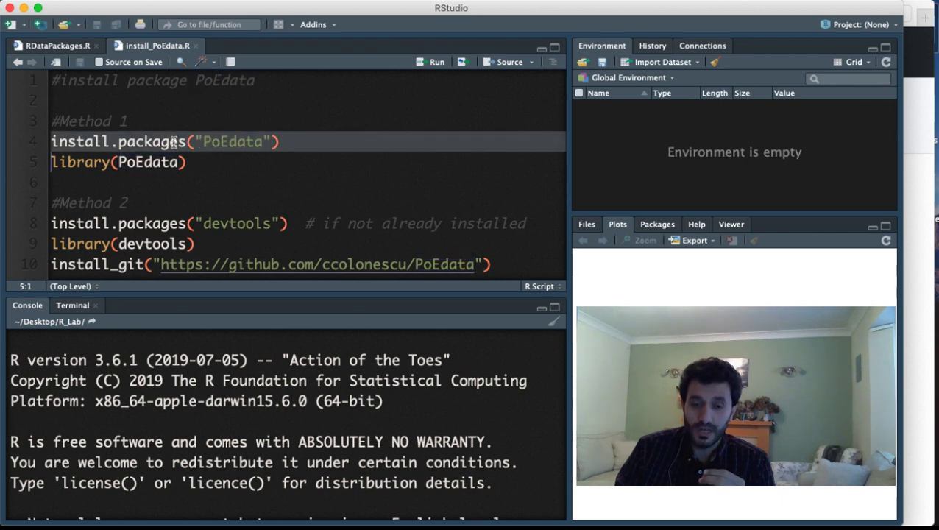
{"action": "mouse_move", "coordinate": [147, 142]}
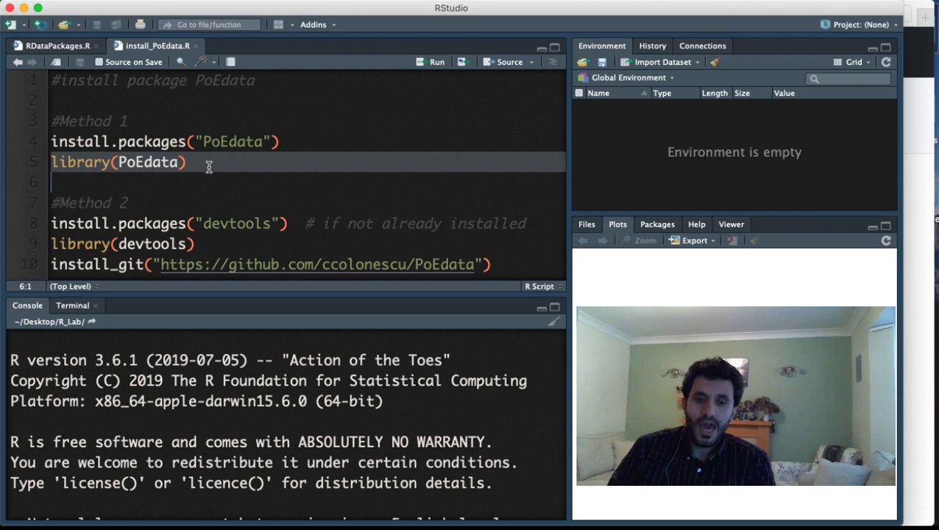
{"action": "scroll", "scroll_direction": "down", "scroll_amount": 3}
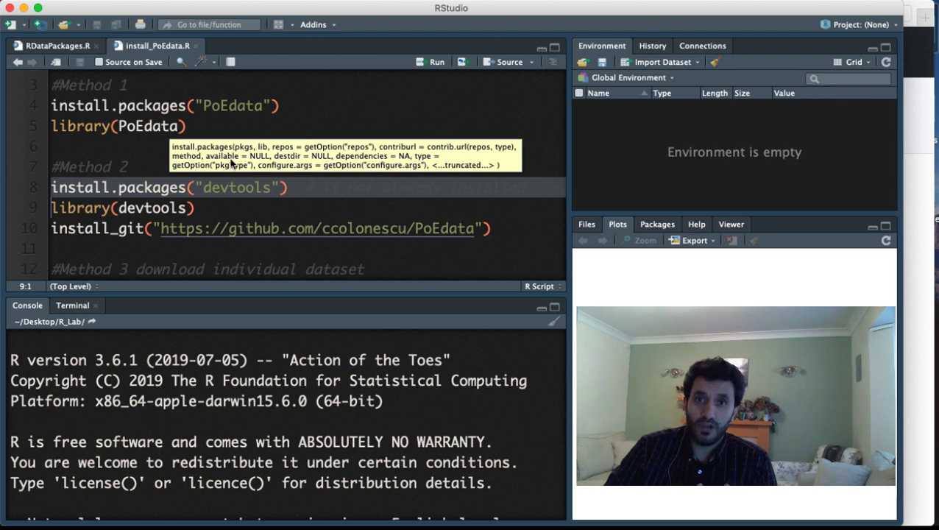
{"action": "mouse_move", "coordinate": [342, 125]}
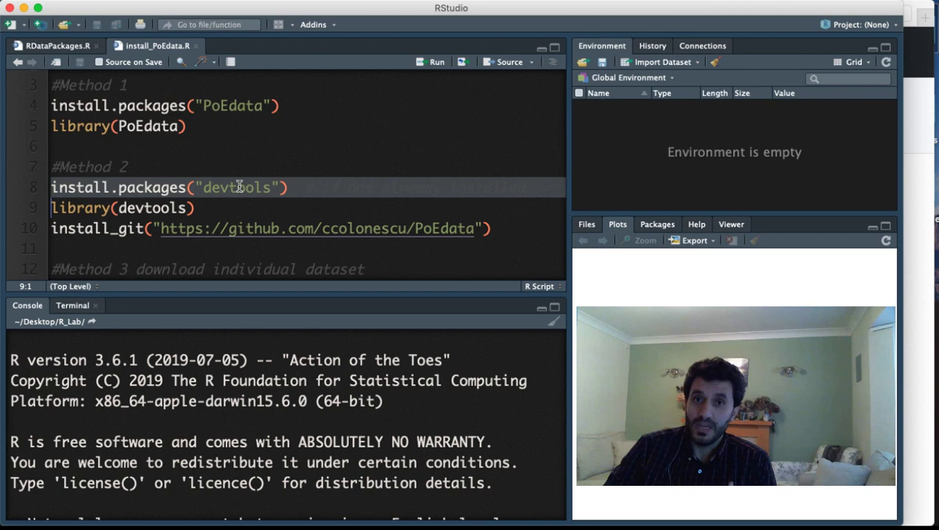
{"action": "mouse_move", "coordinate": [230, 201]}
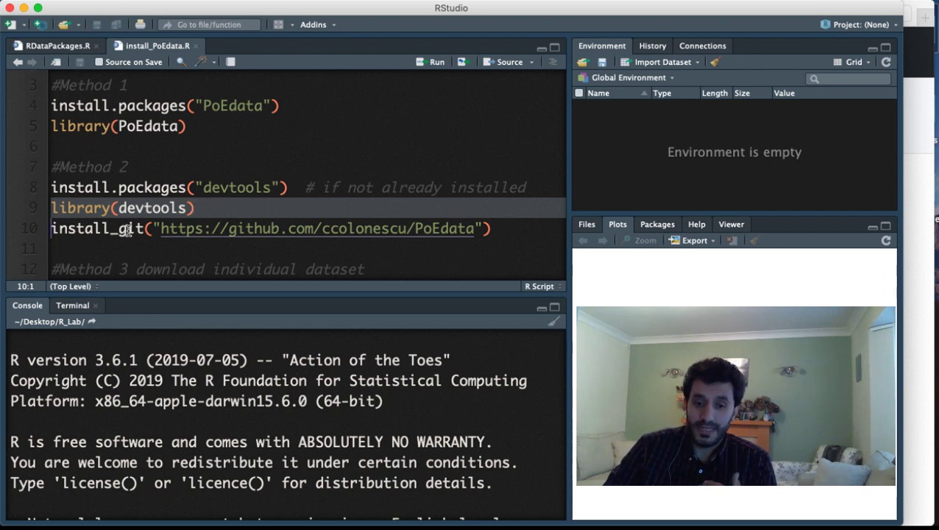
{"action": "mouse_move", "coordinate": [240, 241]}
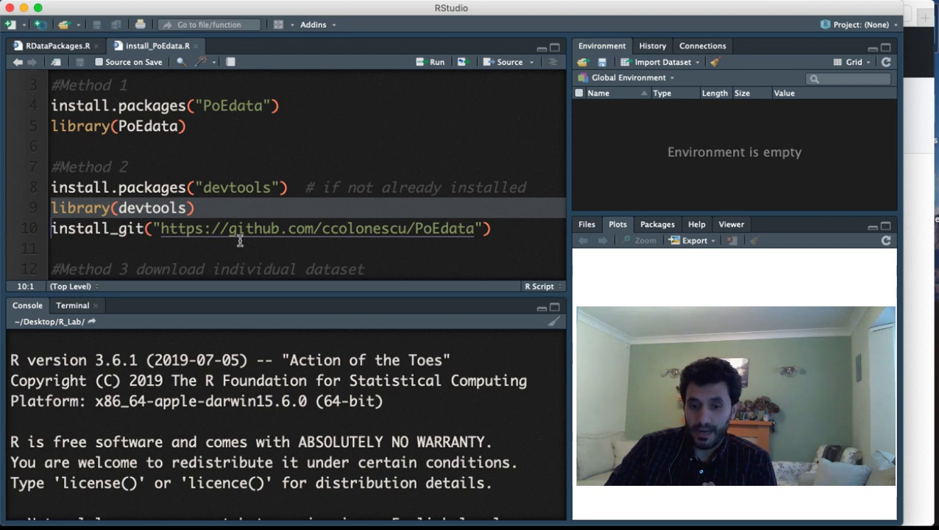
{"action": "mouse_move", "coordinate": [253, 213]}
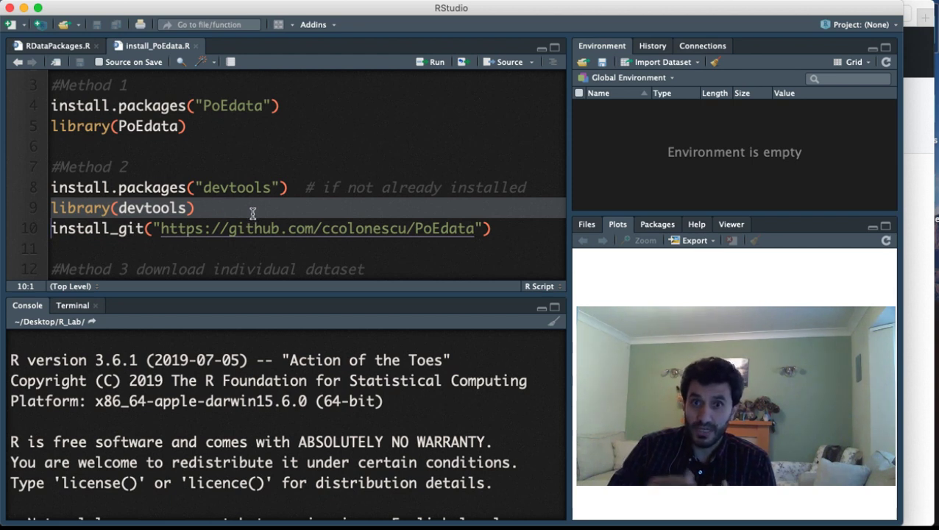
{"action": "scroll", "scroll_direction": "down", "scroll_amount": 3}
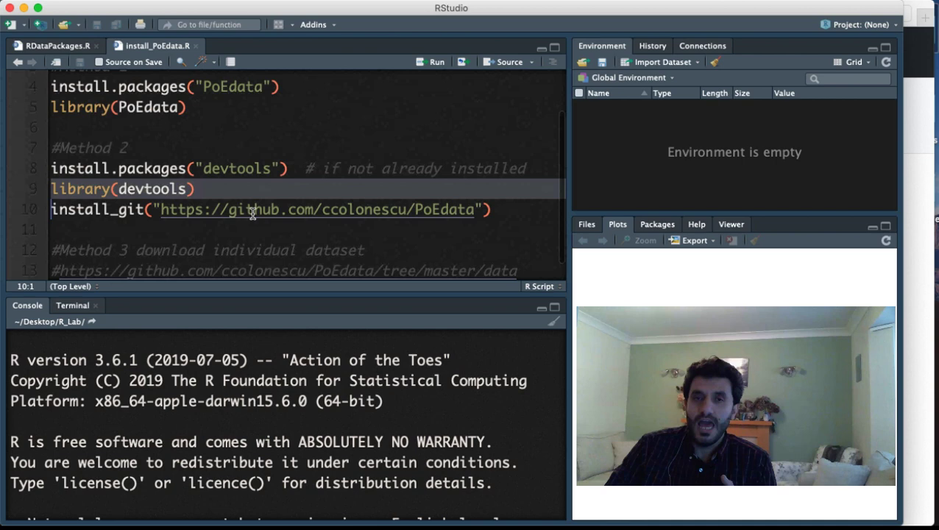
{"action": "scroll", "scroll_direction": "up", "scroll_amount": 3}
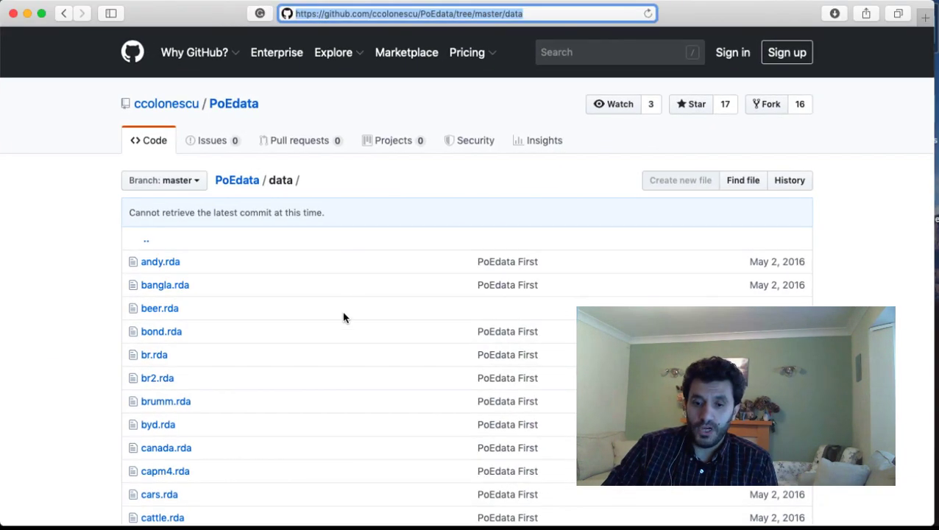
{"action": "scroll", "scroll_direction": "down", "scroll_amount": 3}
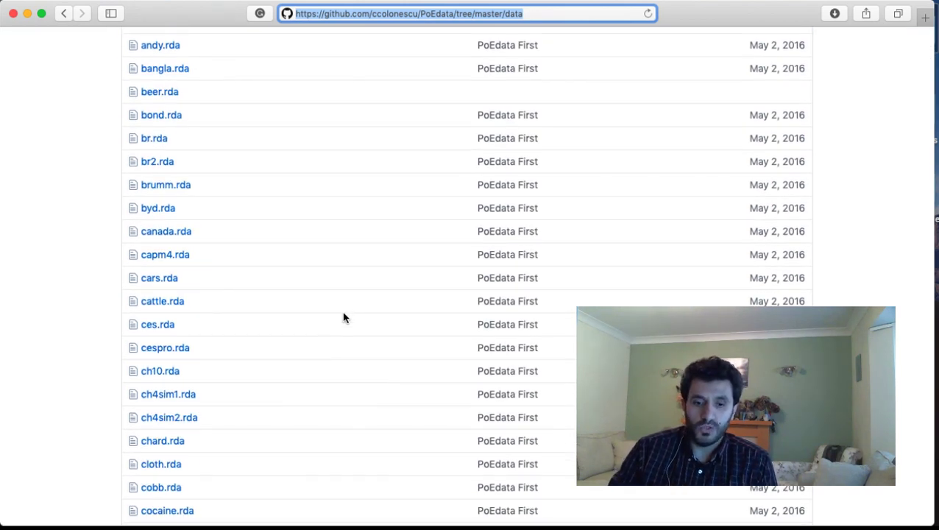
{"action": "scroll", "scroll_direction": "up", "scroll_amount": 3}
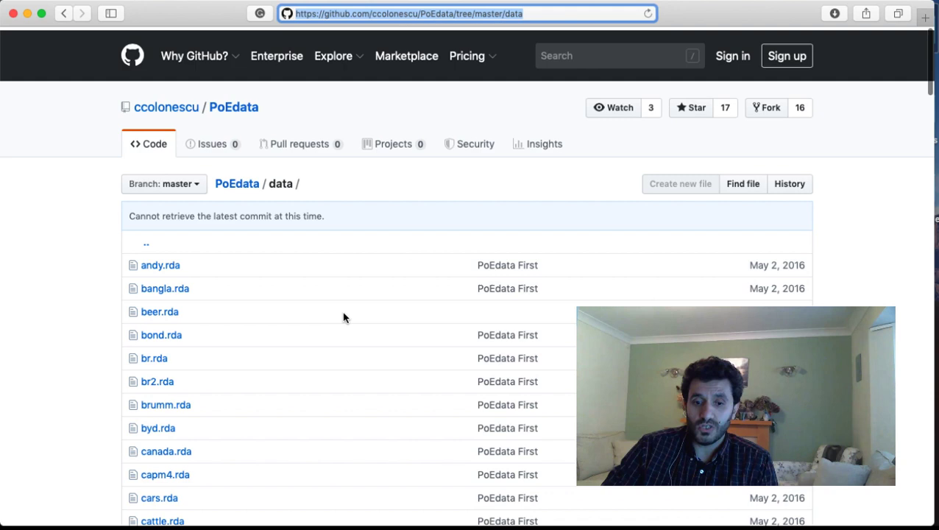
{"action": "scroll", "scroll_direction": "down", "scroll_amount": 3}
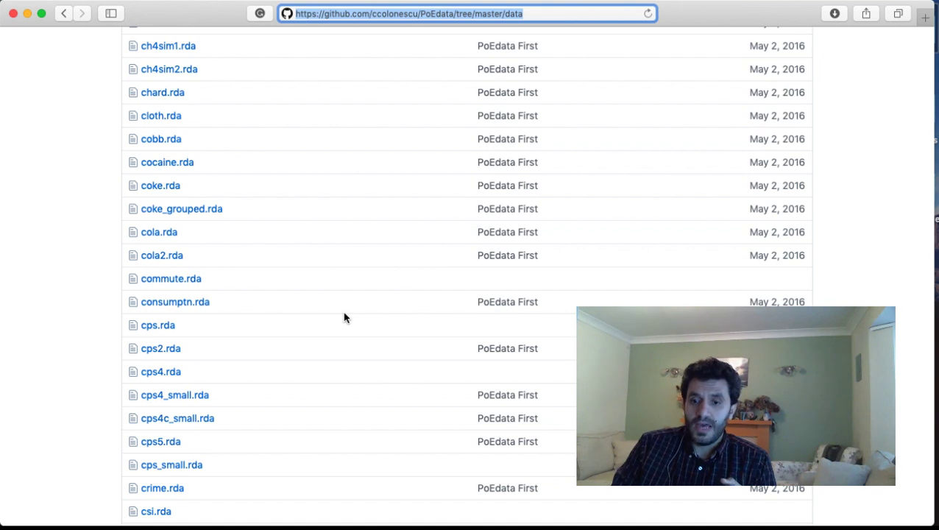
{"action": "scroll", "scroll_direction": "down", "scroll_amount": 3}
{"action": "type", "text": "food"}
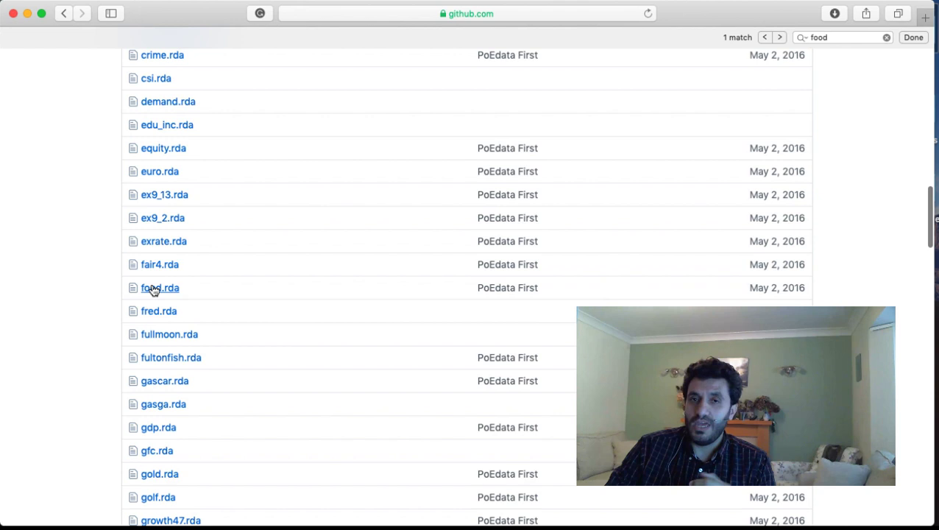
{"action": "mouse_move", "coordinate": [153, 287]}
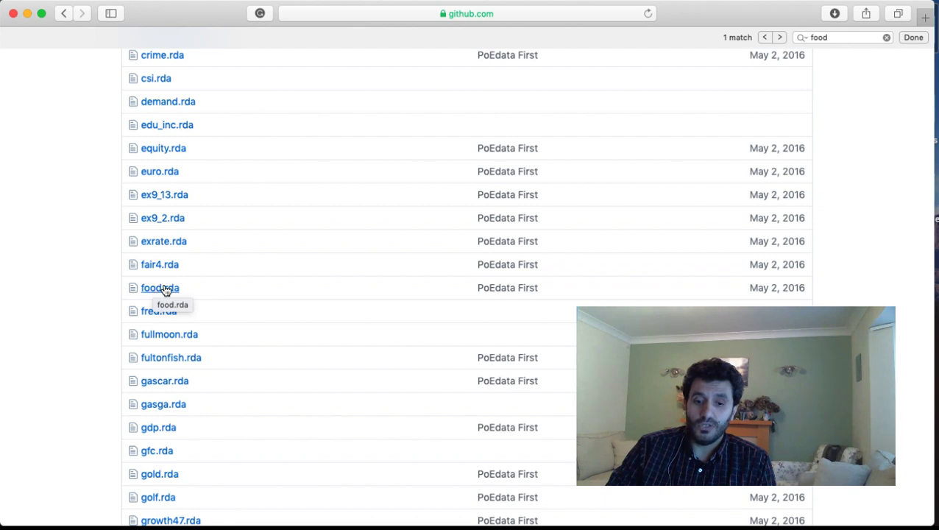
{"action": "left_click", "coordinate": [152, 287]}
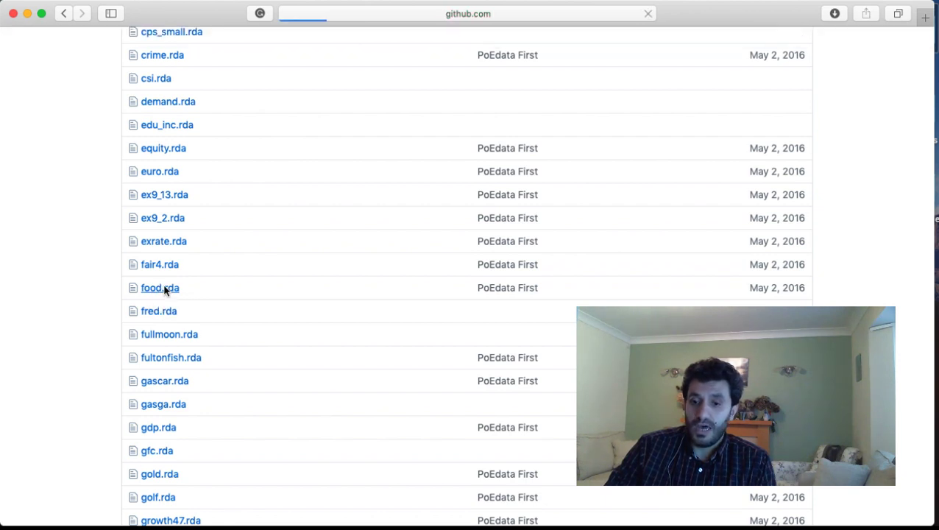
Step: Download food.rda via 'View raw' into the local R_Lab folder
{"action": "left_click", "coordinate": [150, 287]}
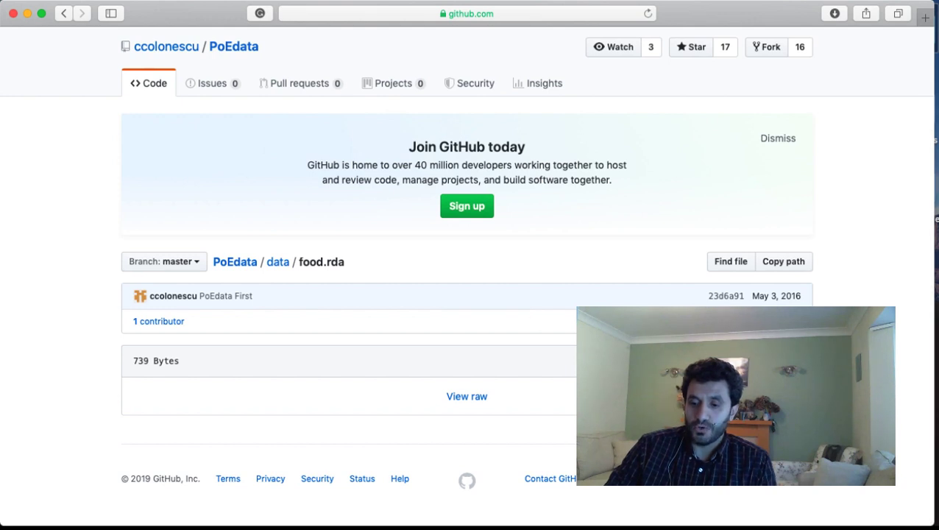
{"action": "mouse_move", "coordinate": [444, 298]}
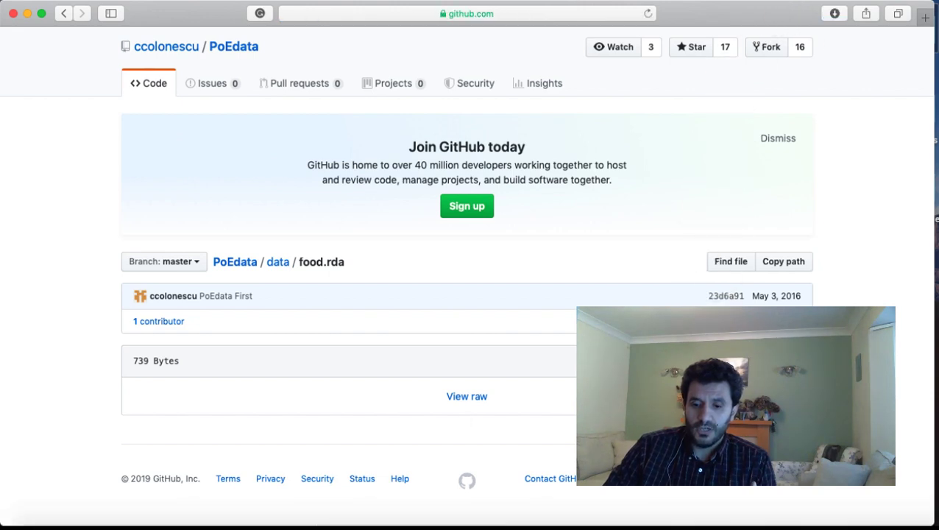
{"action": "left_click", "coordinate": [38, 506]}
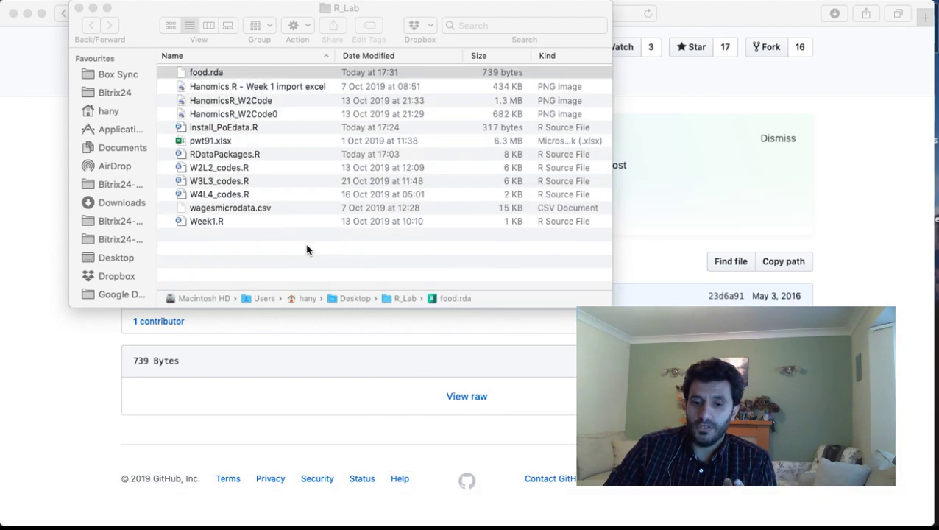
Step: Launch the downloaded food.rda from the R_Lab Finder window into RStudio
{"action": "left_click", "coordinate": [206, 70]}
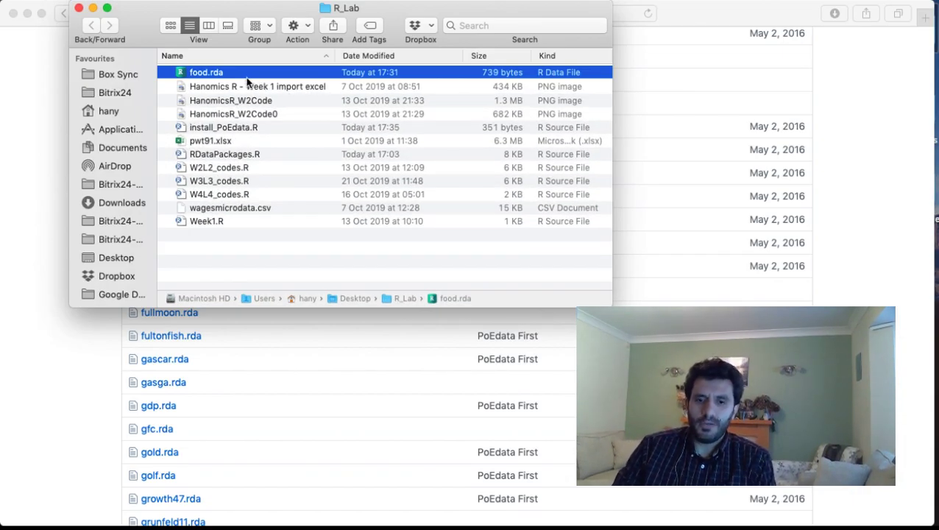
{"action": "mouse_move", "coordinate": [233, 77]}
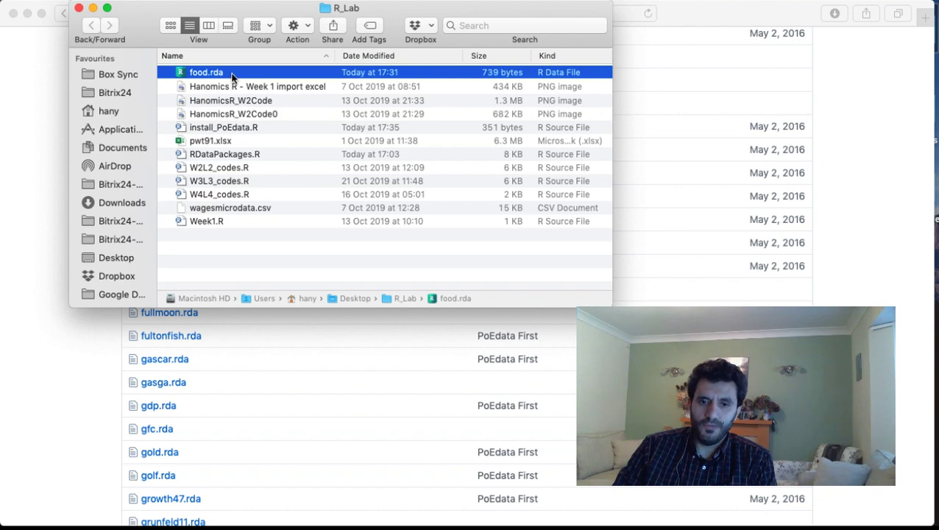
{"action": "double_click", "coordinate": [206, 72]}
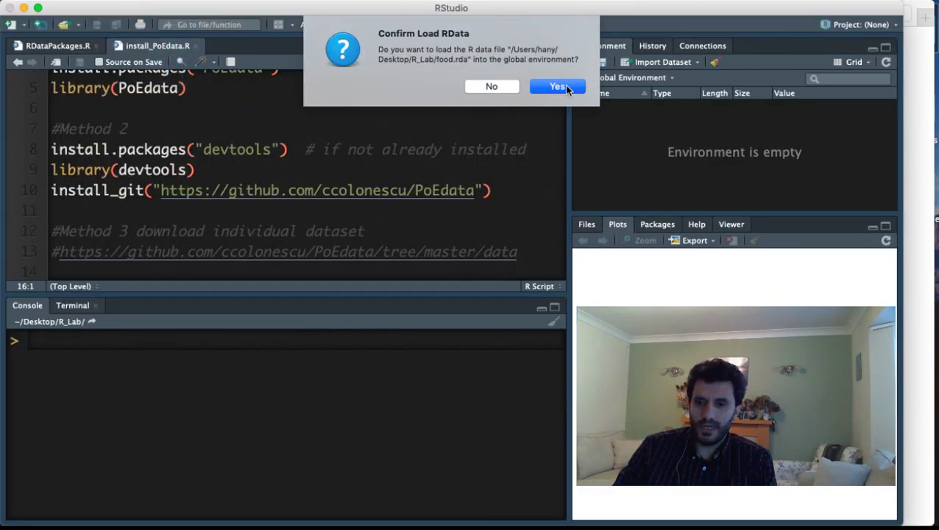
Step: Confirm loading food.rda and view the 40-observation 'food' data frame
{"action": "left_click", "coordinate": [556, 86]}
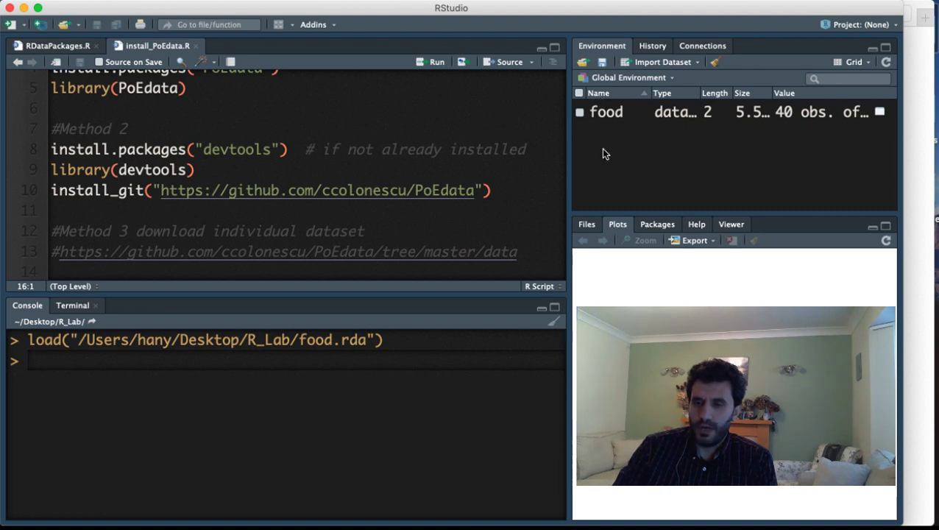
{"action": "mouse_move", "coordinate": [604, 123]}
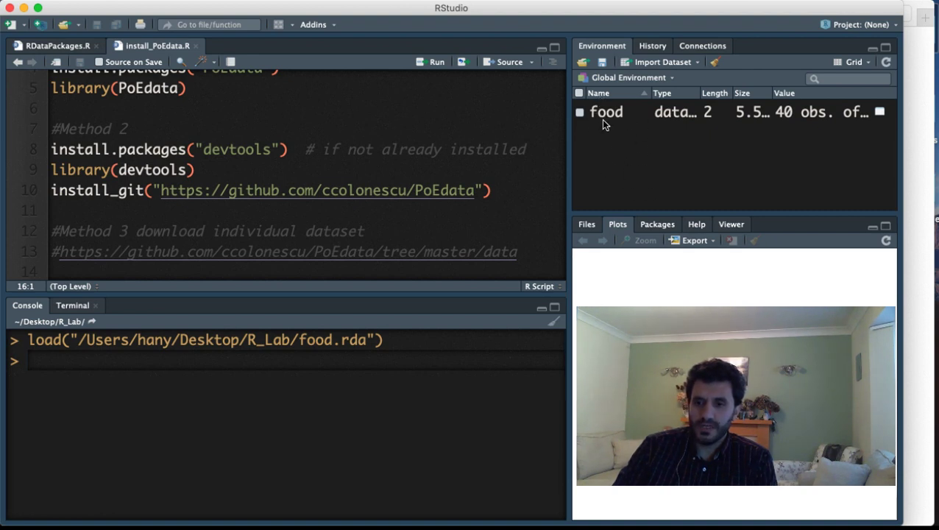
{"action": "left_click", "coordinate": [604, 112]}
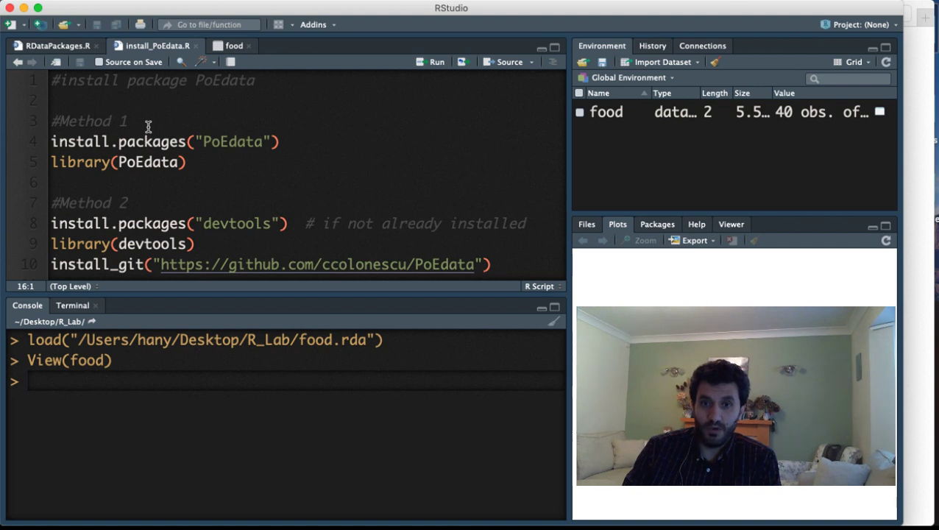
{"action": "left_click", "coordinate": [103, 142]}
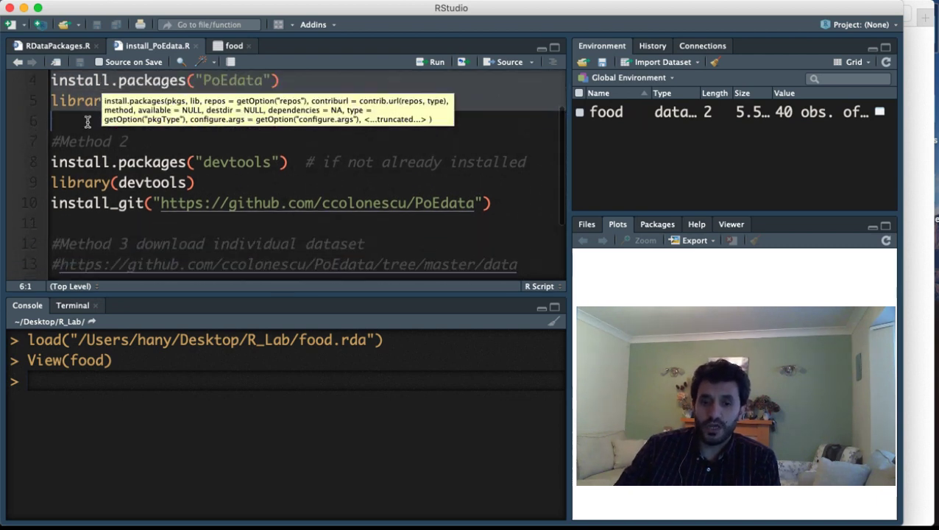
{"action": "left_click", "coordinate": [100, 157]}
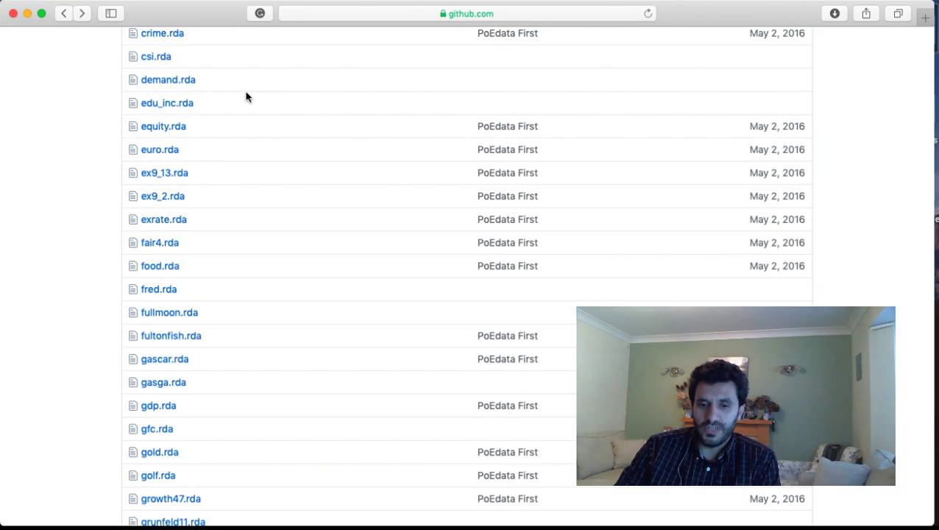
Step: Scroll back up the GitHub PoEdata/data file listing in Safari
{"action": "scroll", "scroll_direction": "up", "scroll_amount": 3}
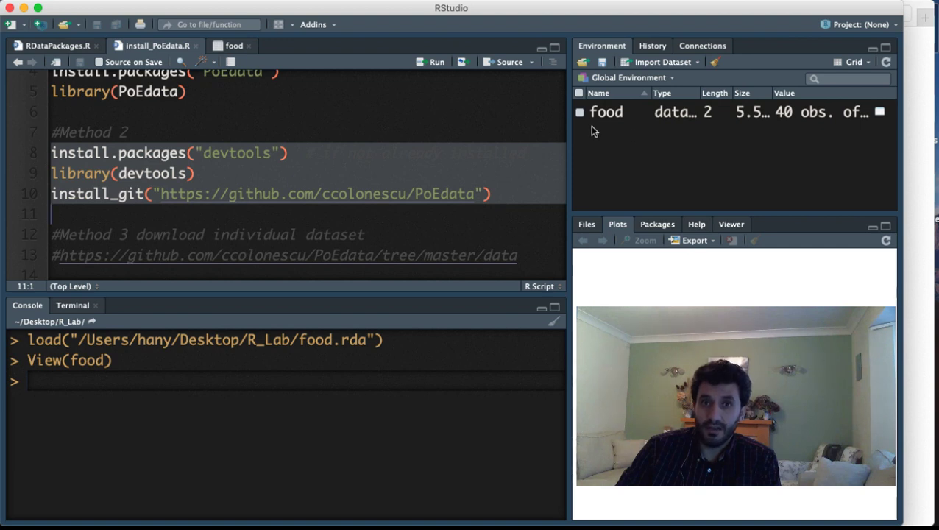
{"action": "mouse_move", "coordinate": [403, 152]}
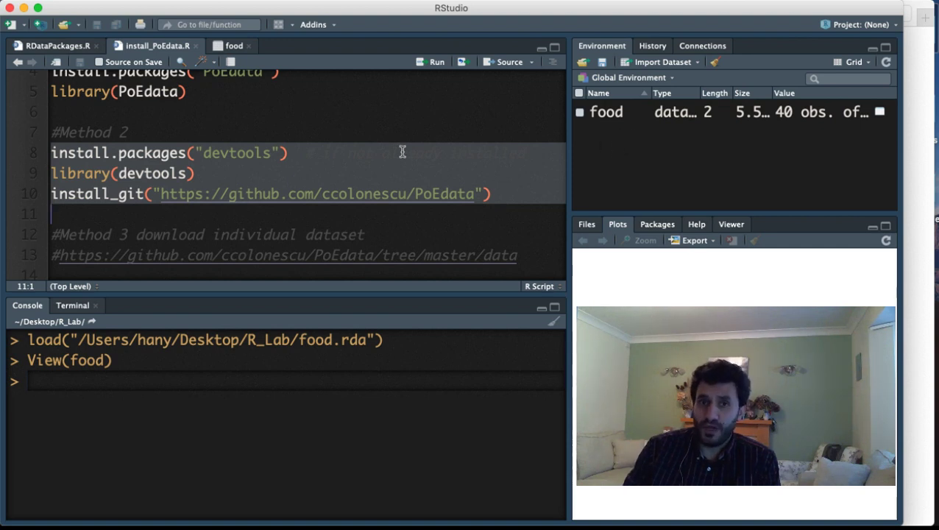